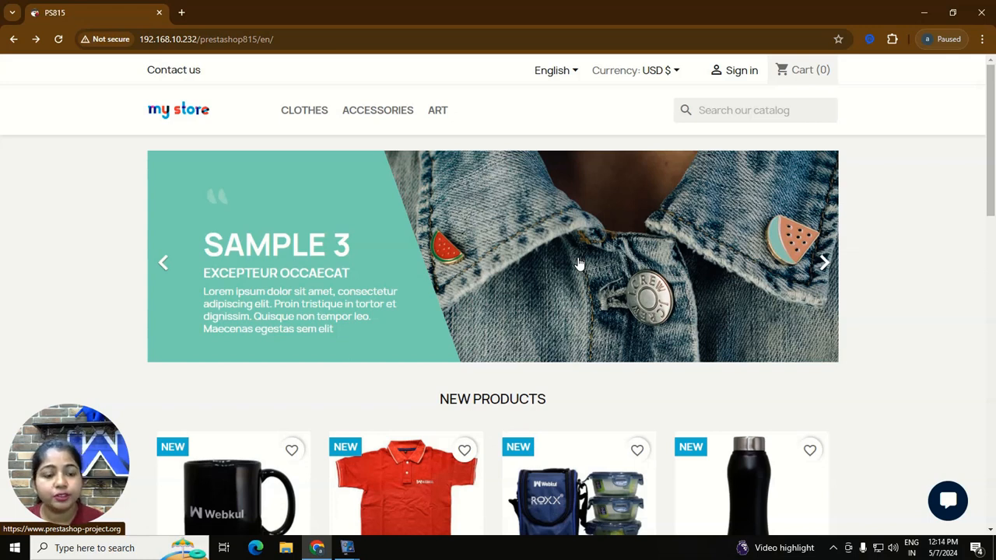
Open the store chat assistant and send the greeting 'hello'
left_click(948, 501)
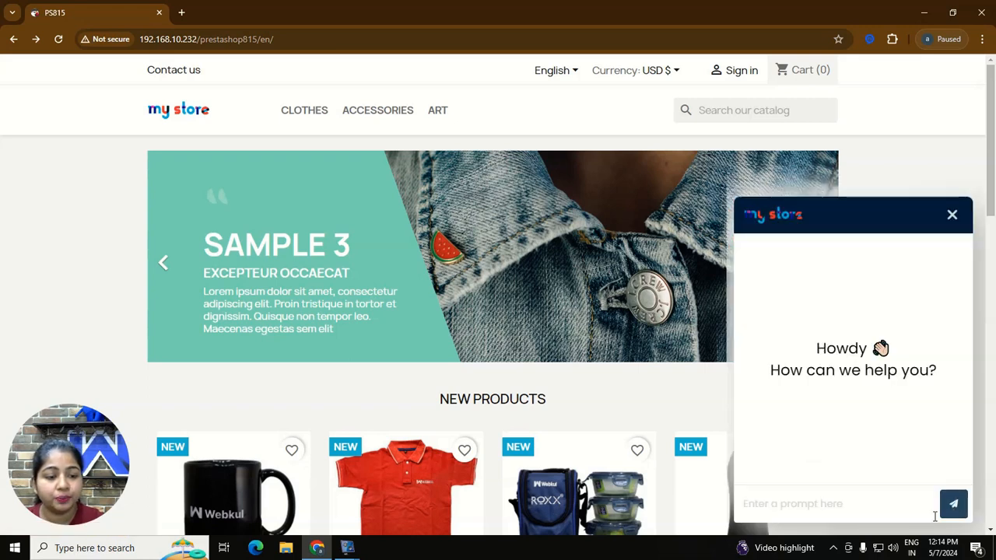
type("h")
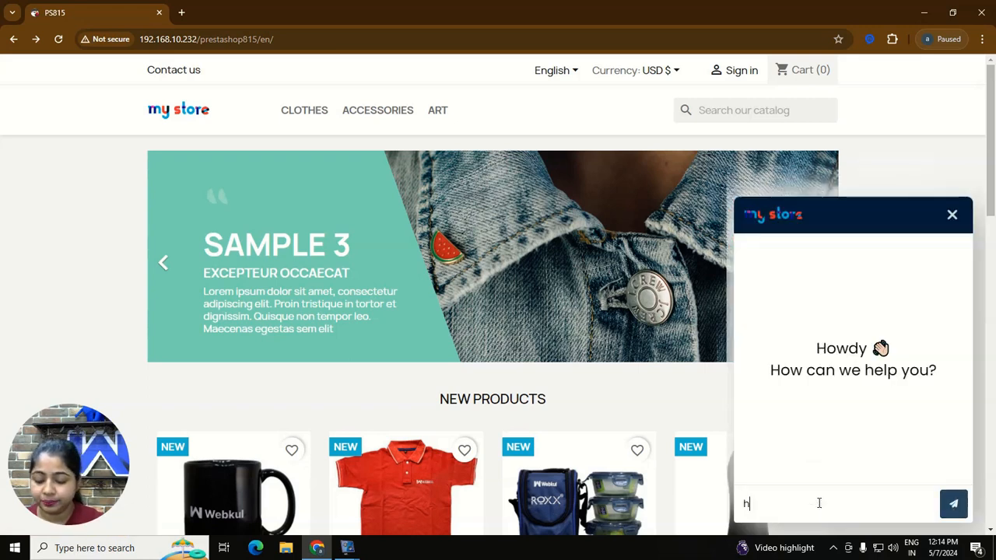
type("ELL")
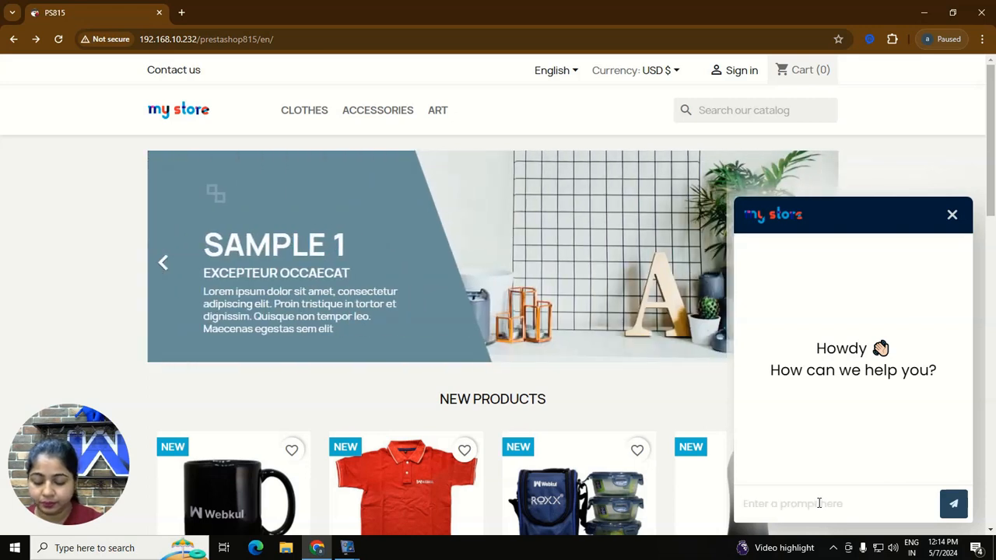
type("h")
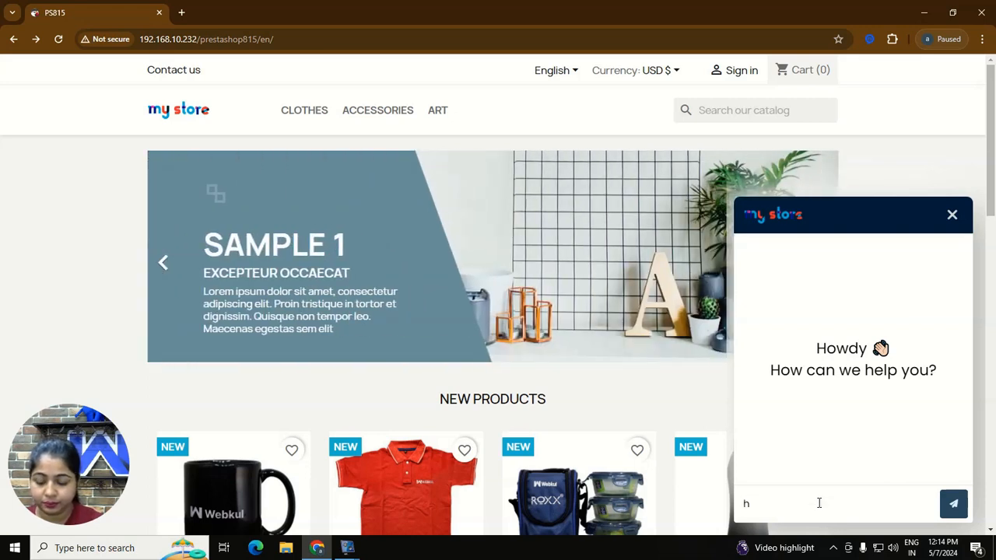
type("ello")
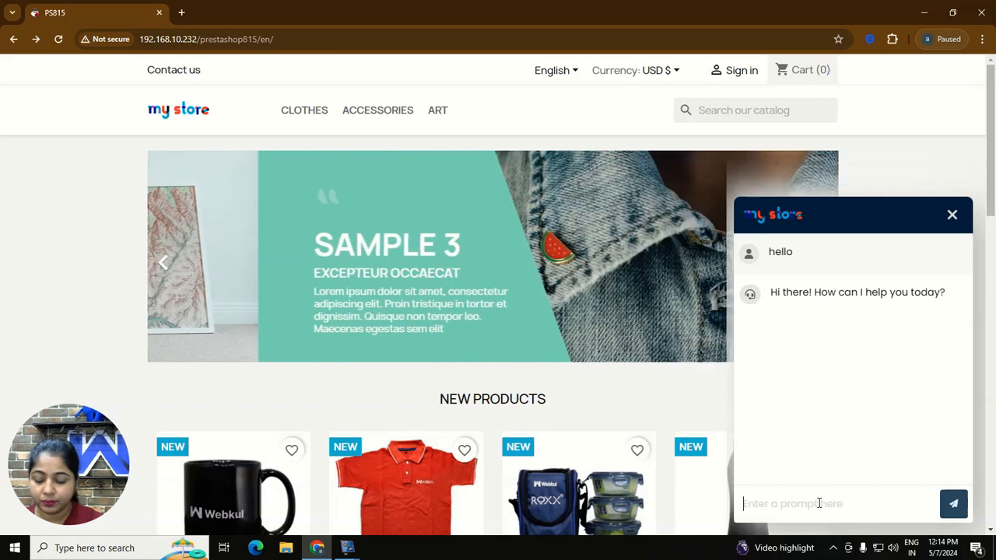
Ask the chatbot 'Do you hve mugs?', then open the Webkul T-Shirt from New Products
type("Do you hve")
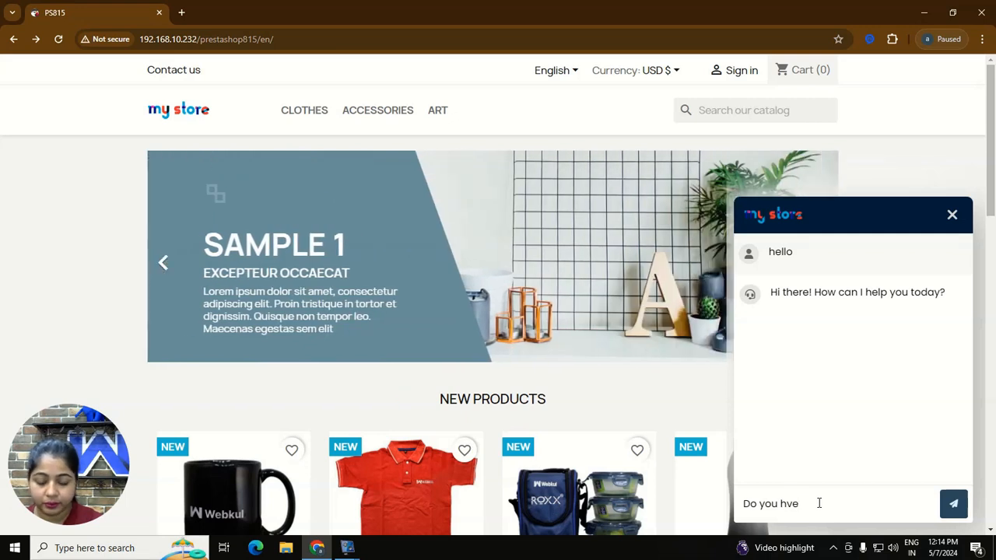
type("mugs")
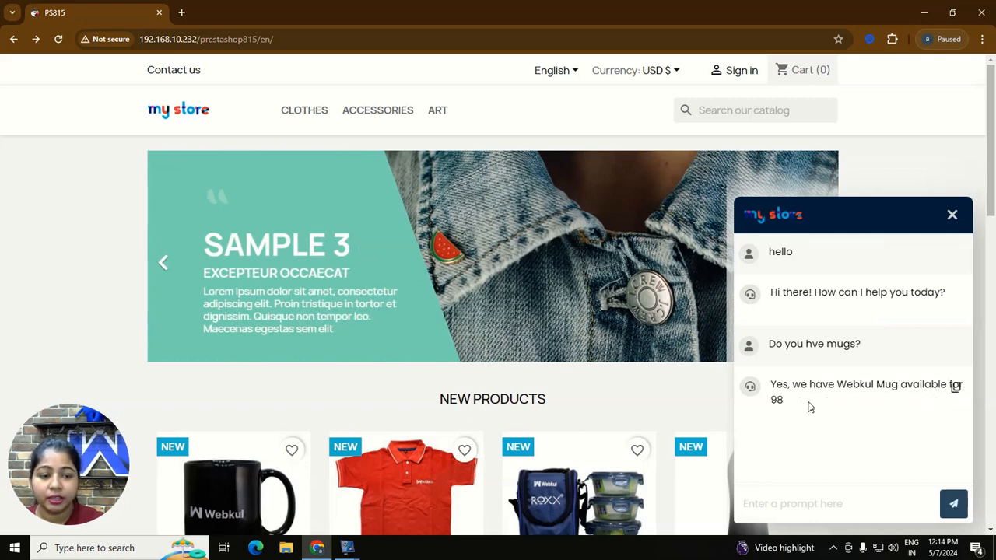
scroll("down", 3)
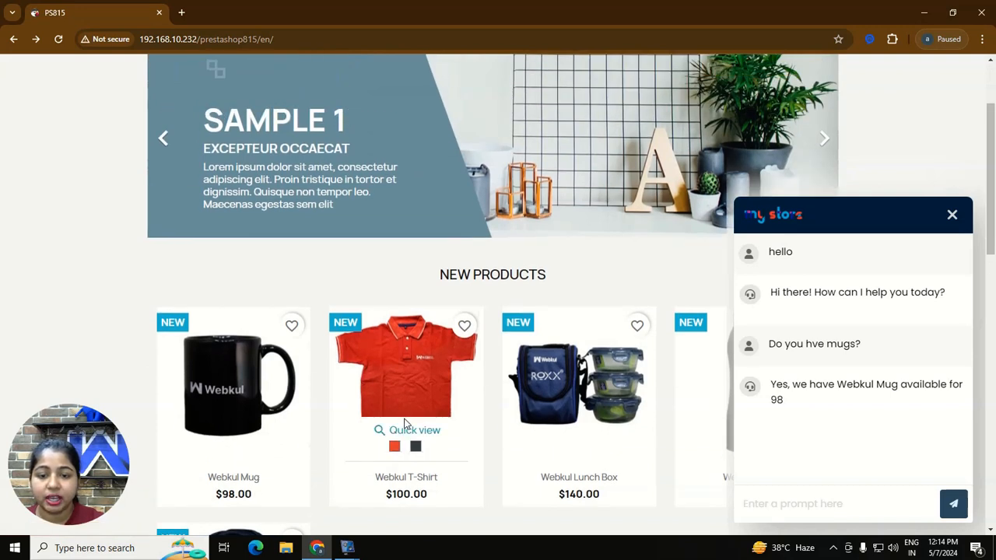
left_click(407, 365)
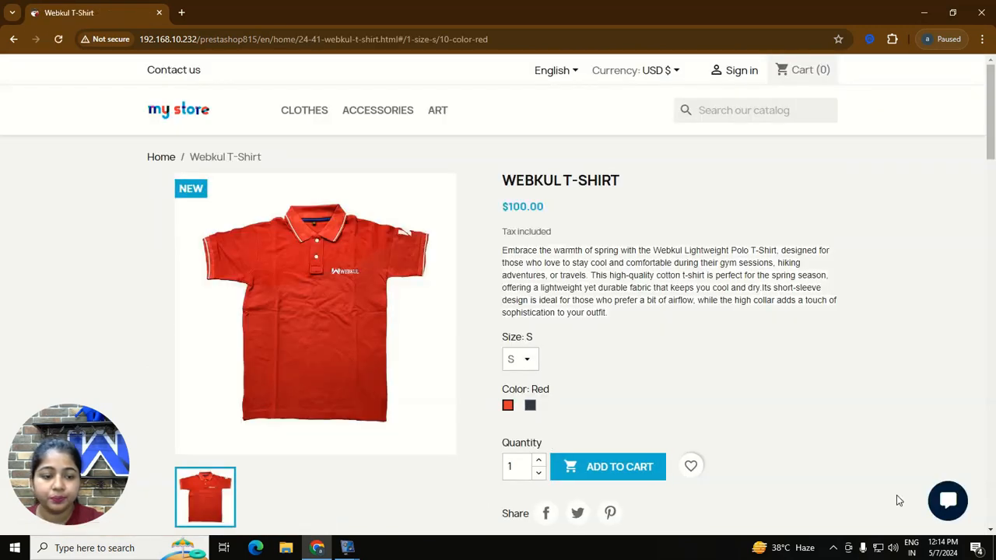
Ask the chatbot about available T-shirt colours and sizes, getting black, red and S–XL
left_click(948, 501)
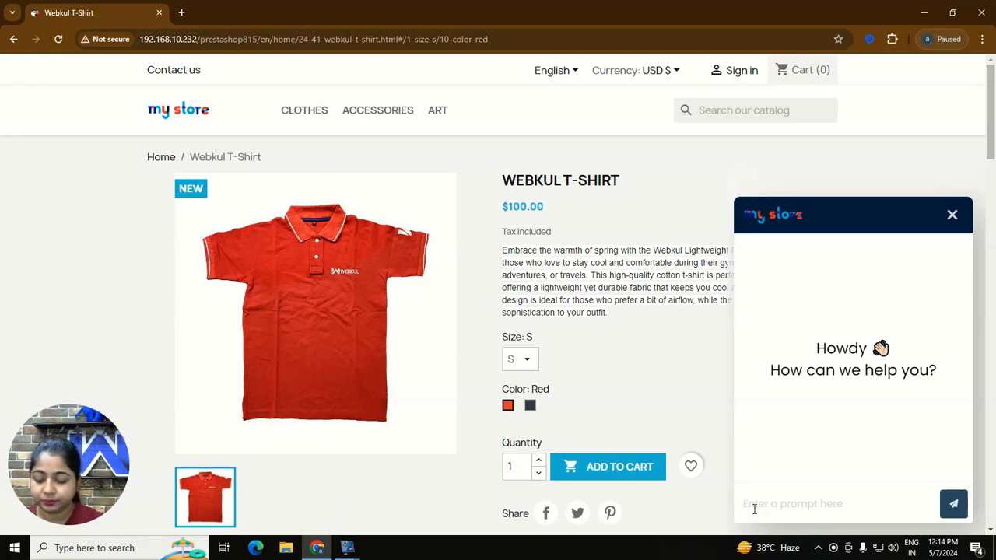
type("c")
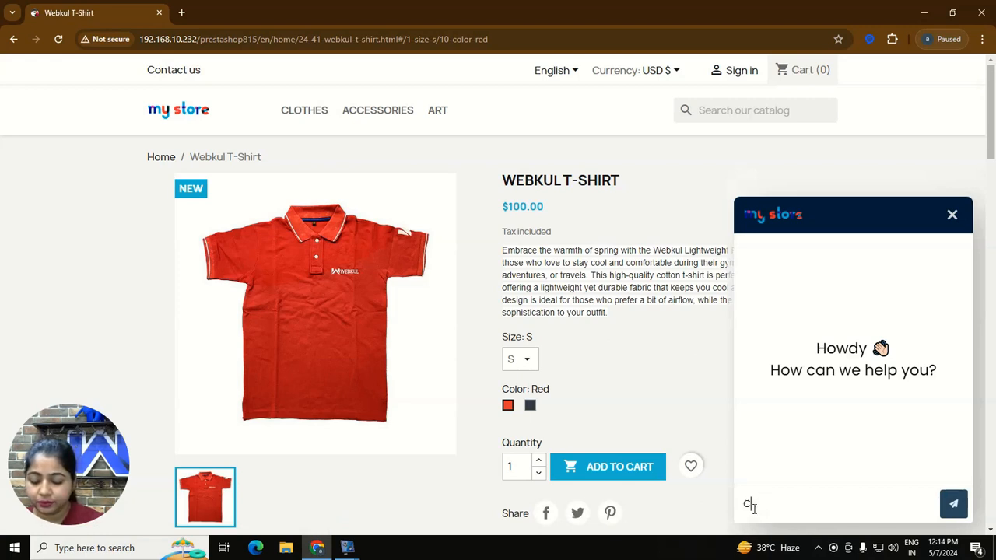
type("Can you")
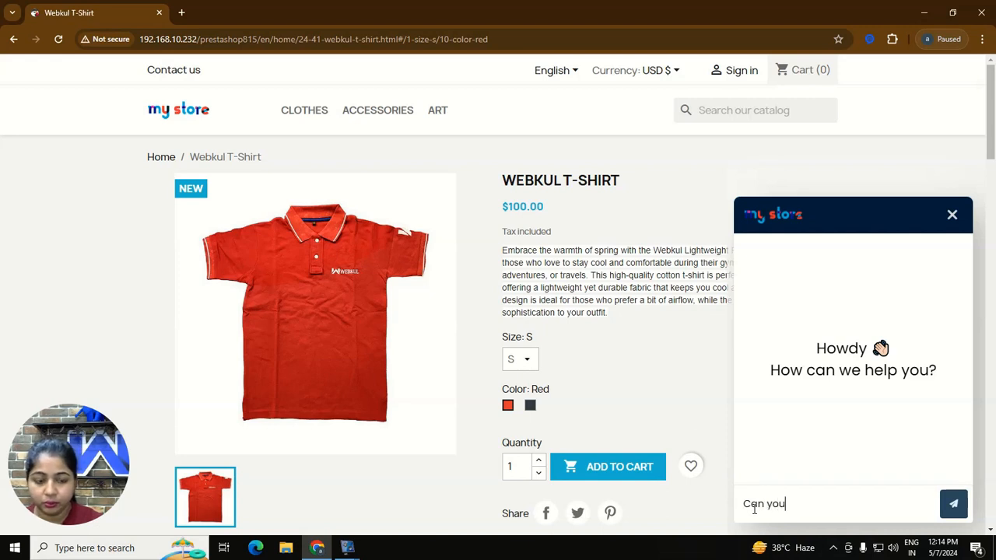
type("please let me know the c")
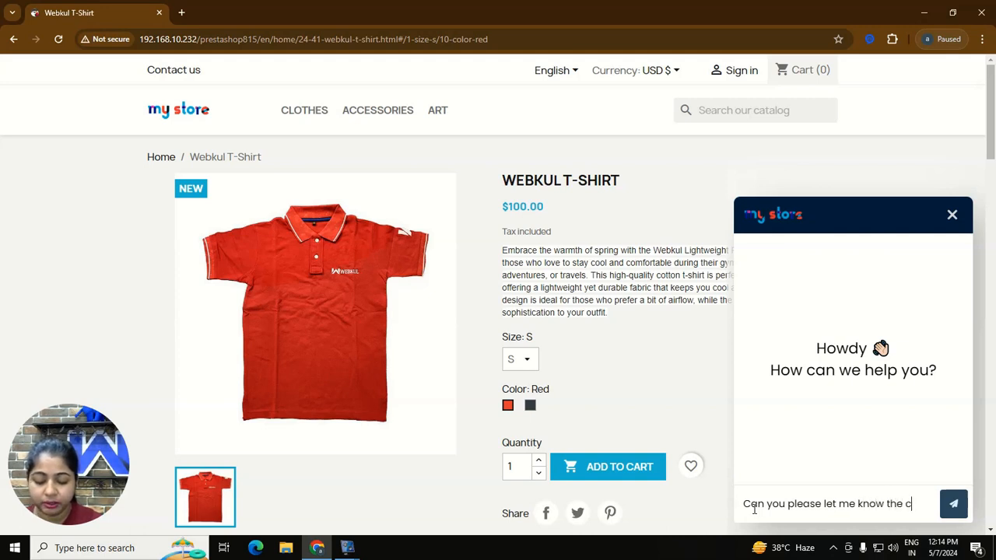
type("olor and")
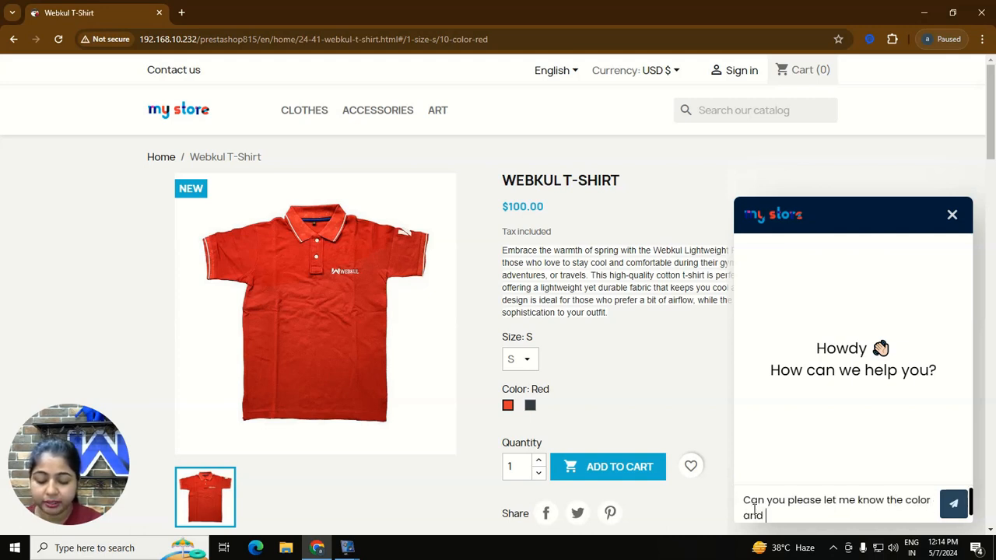
type("size a")
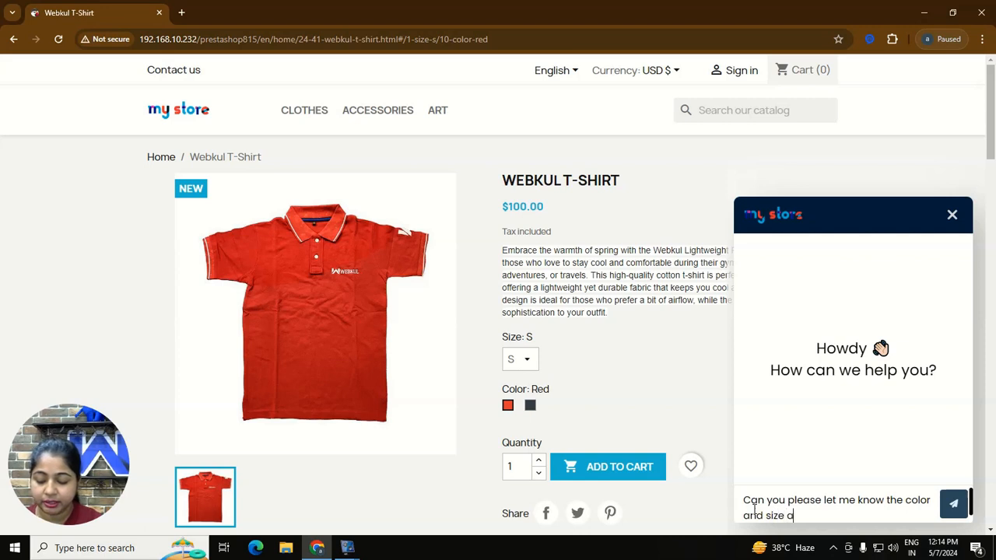
type("availble for t")
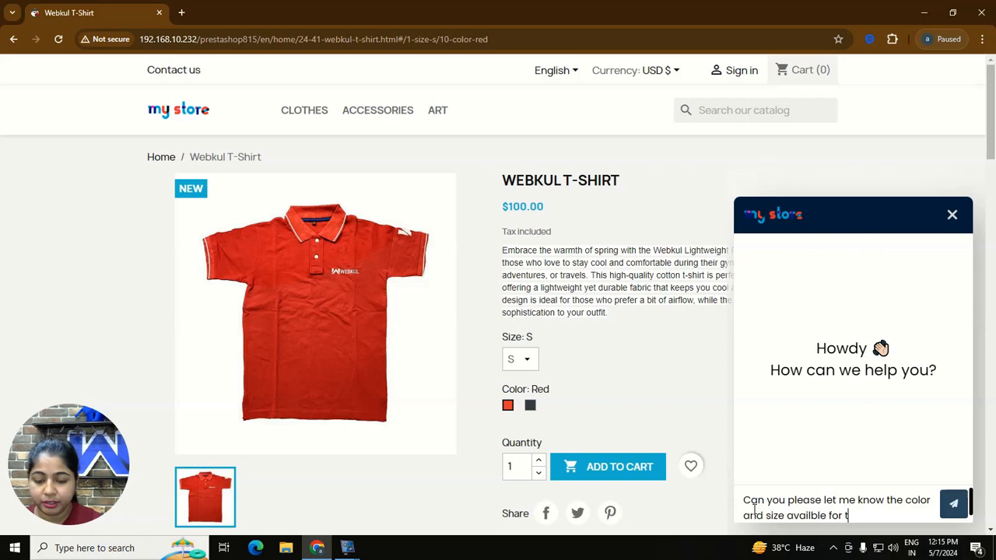
type("shi")
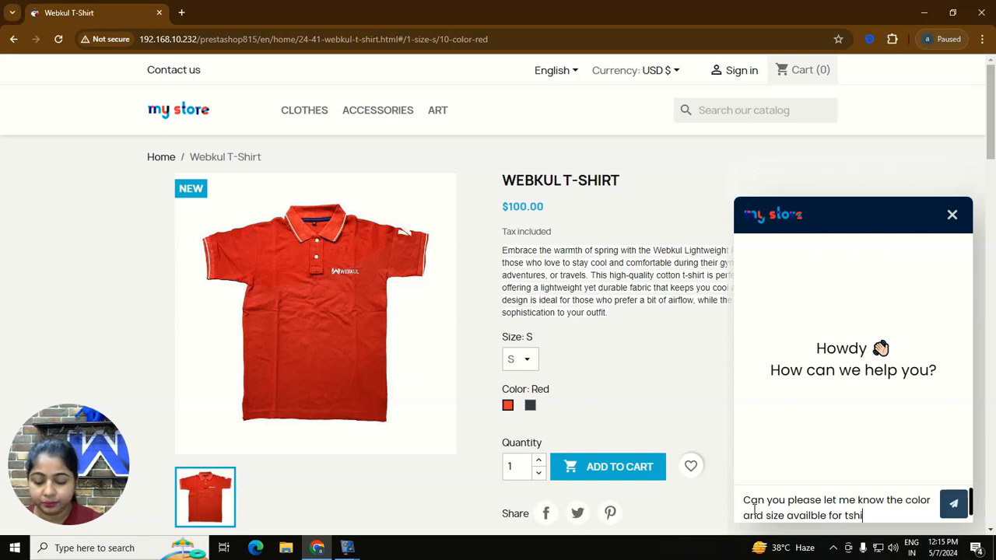
type("r")
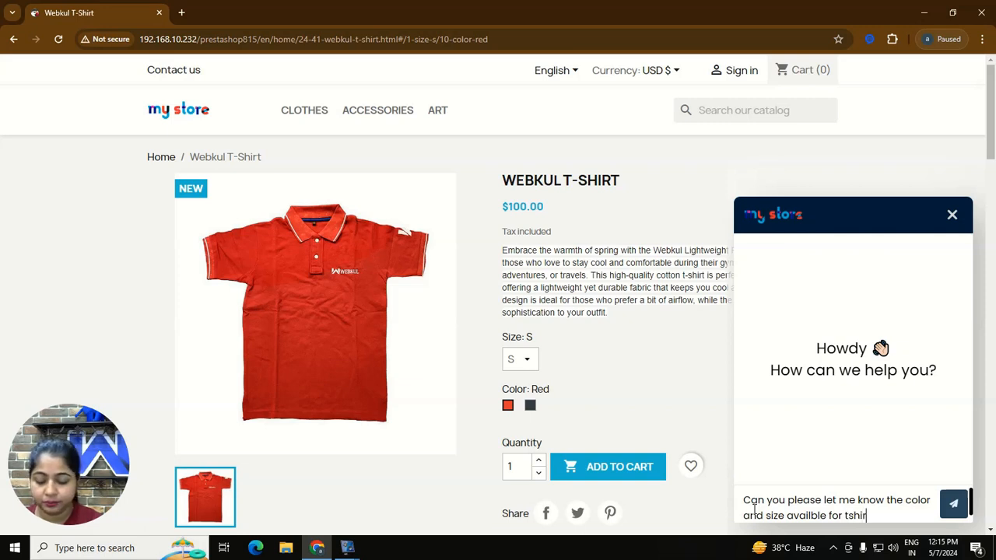
left_click(954, 504)
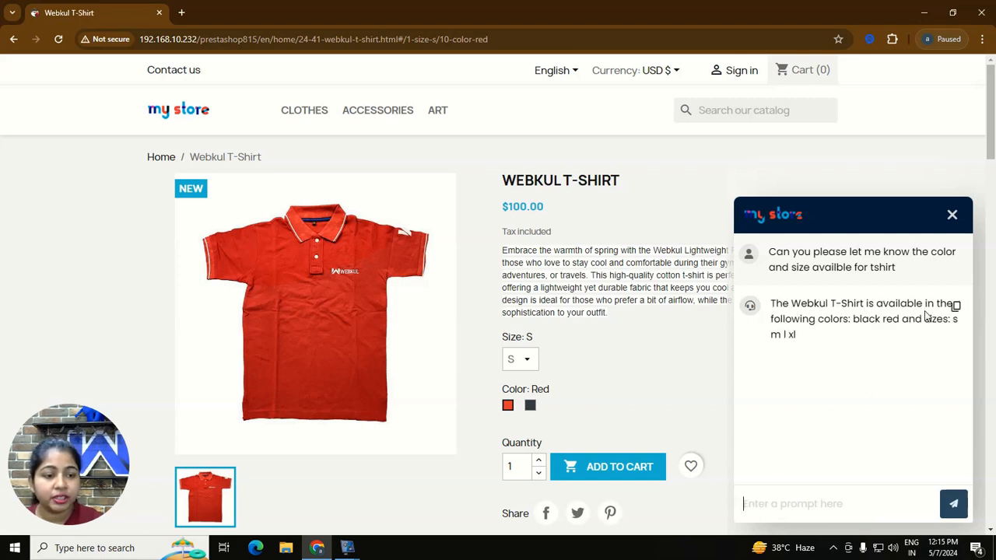
mouse_move(894, 331)
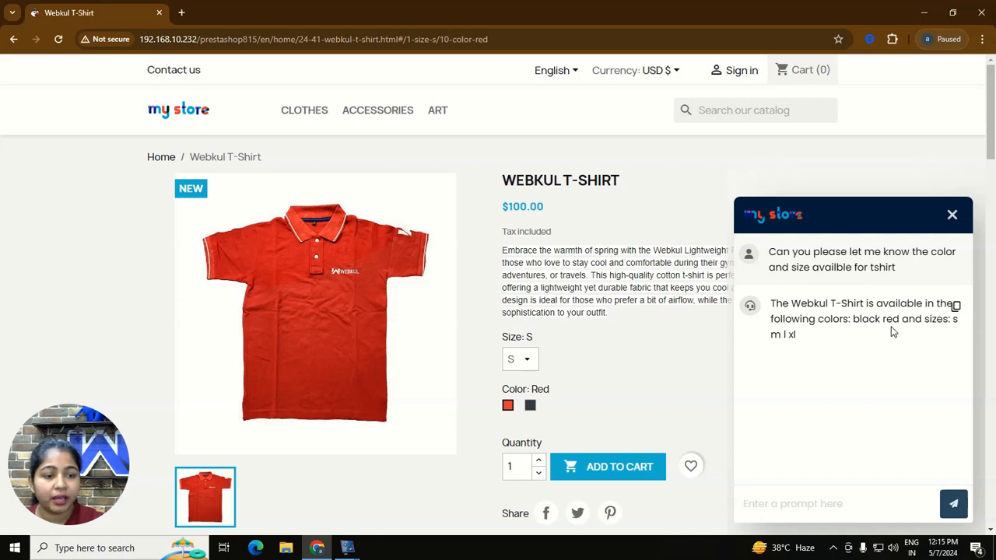
mouse_move(878, 347)
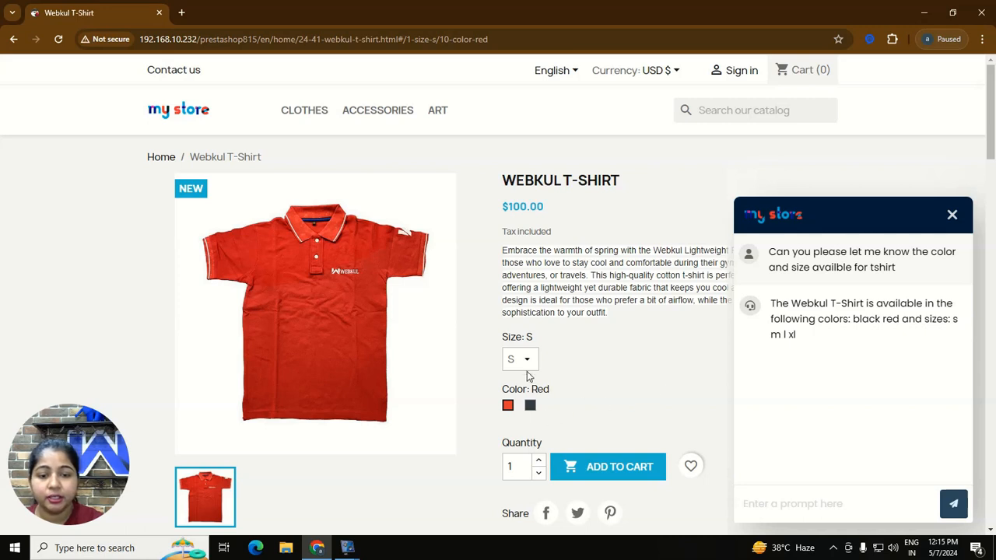
Ask 'material of the tshirt?' and view the Product Details data sheet confirming Cotton
left_click(520, 358)
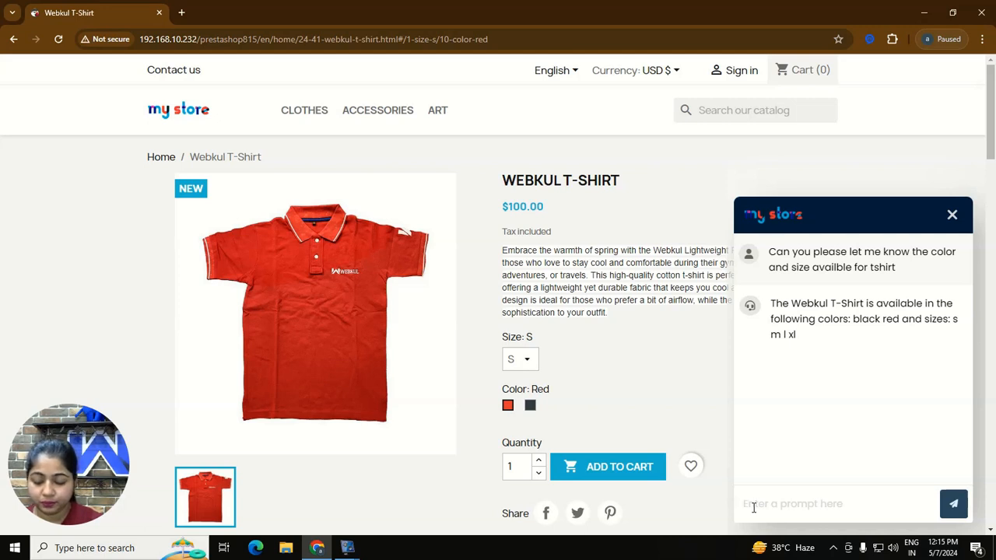
type("material of the tshi")
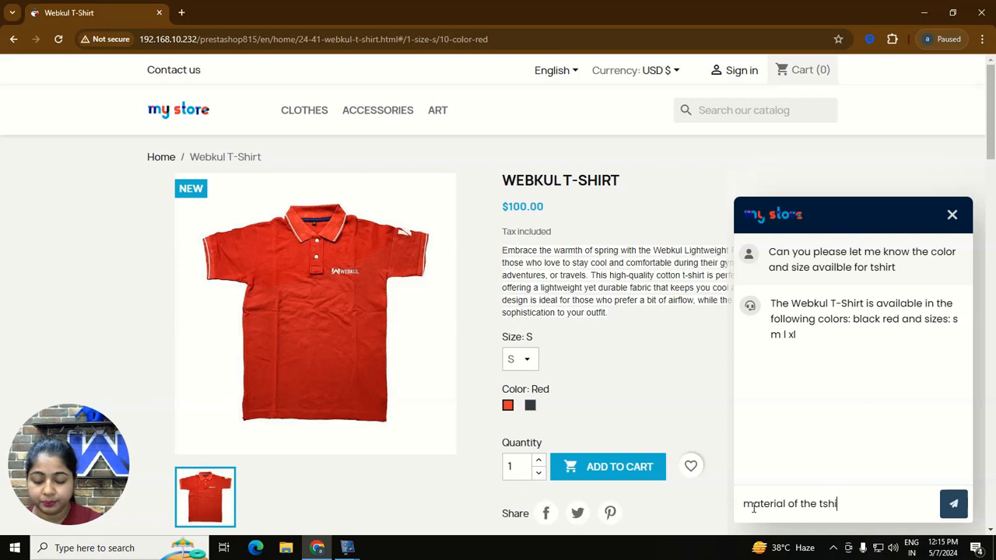
left_click(954, 505)
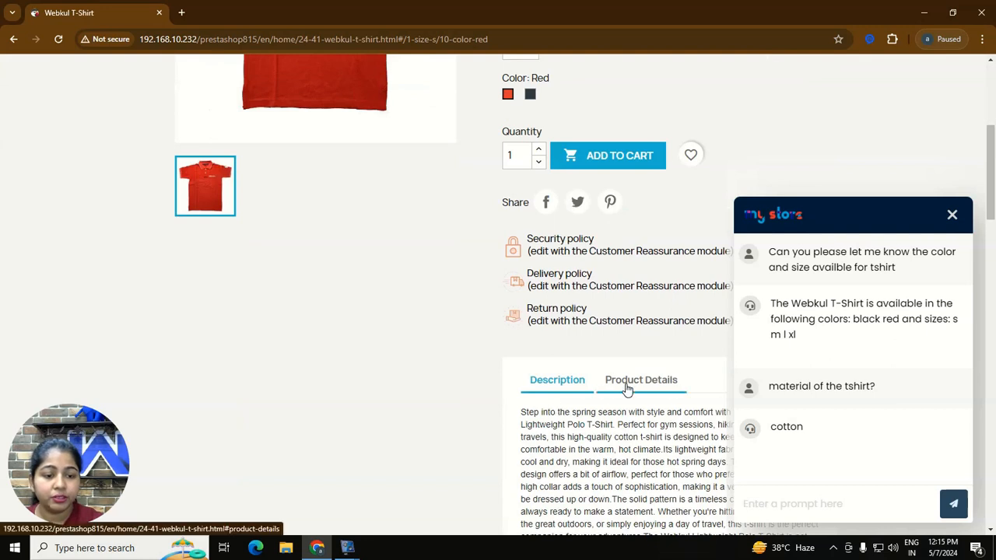
left_click(642, 379)
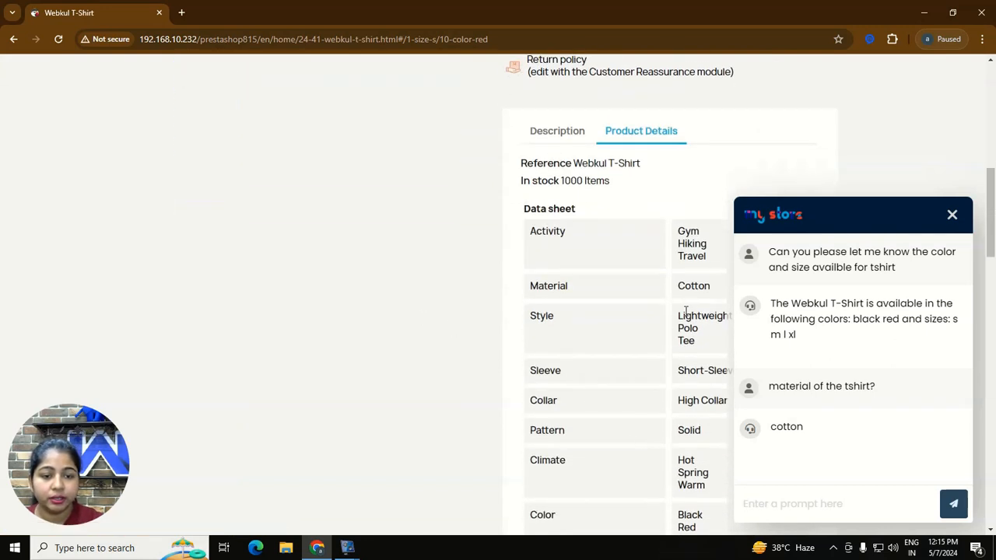
left_click(837, 504)
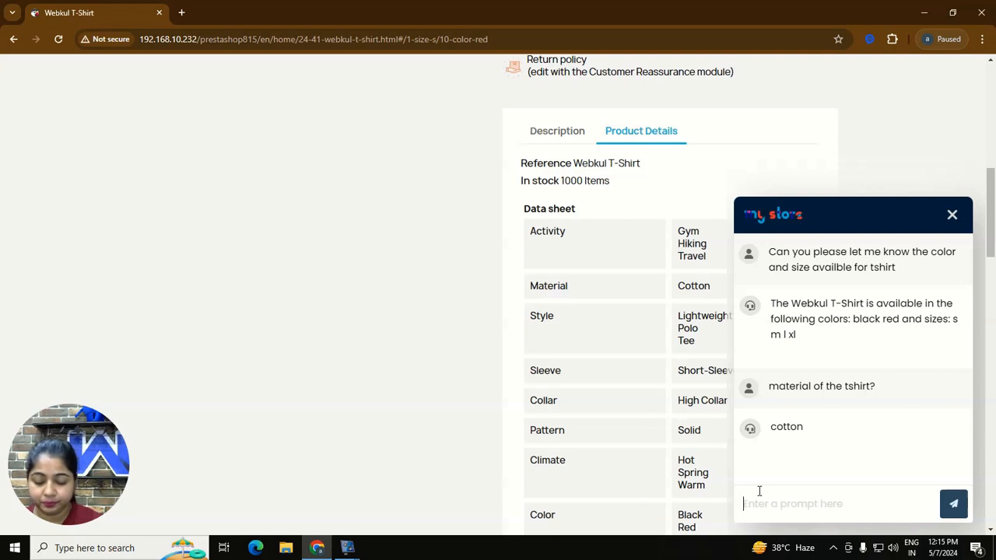
Ask which T-shirt pattern and sleeves are available, getting solid and short-sleeve
type("what is the pattern and sl")
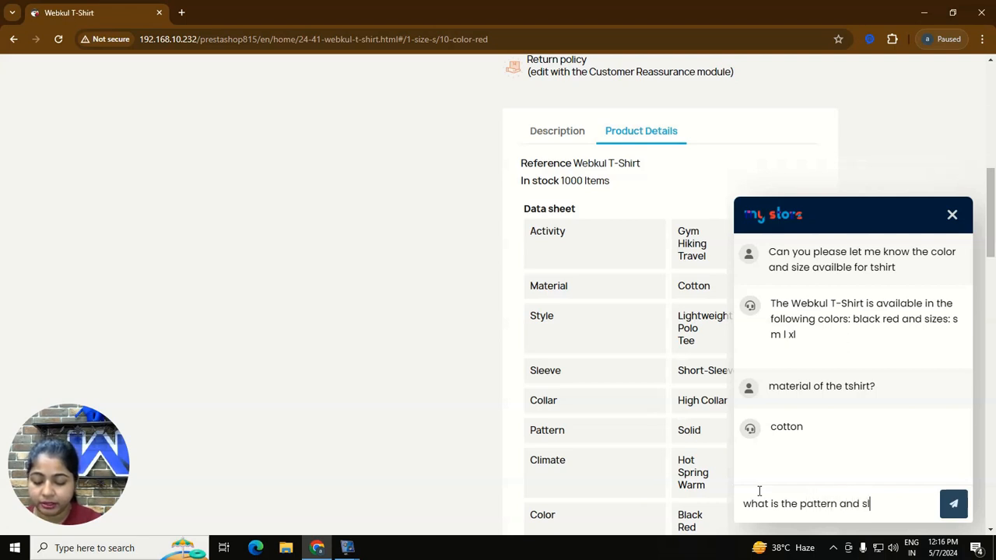
type("eevs of the")
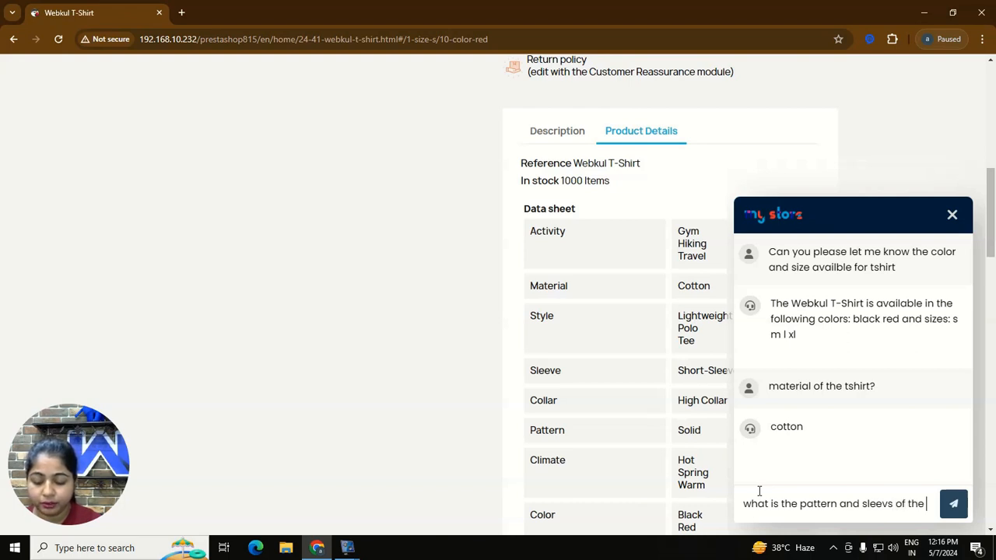
type("tshir")
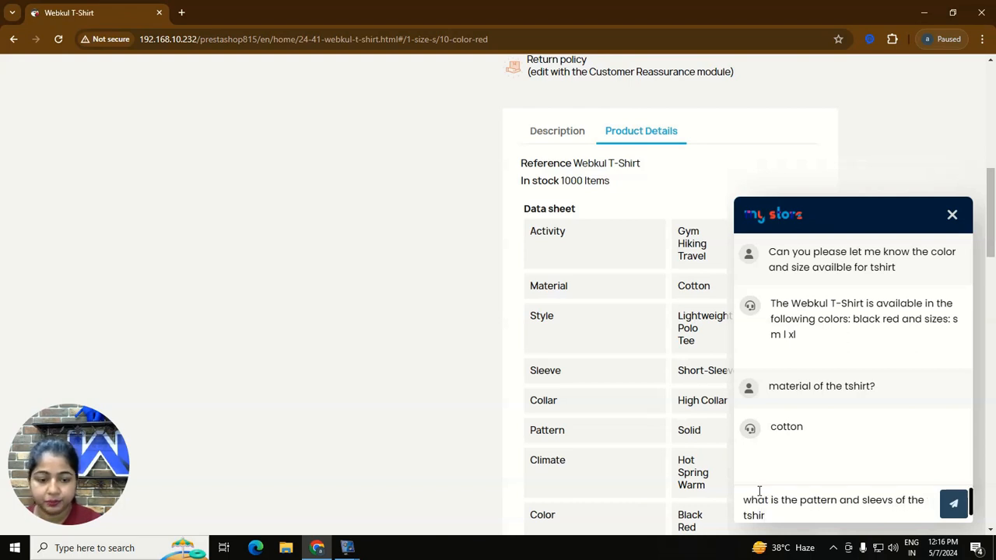
type("av")
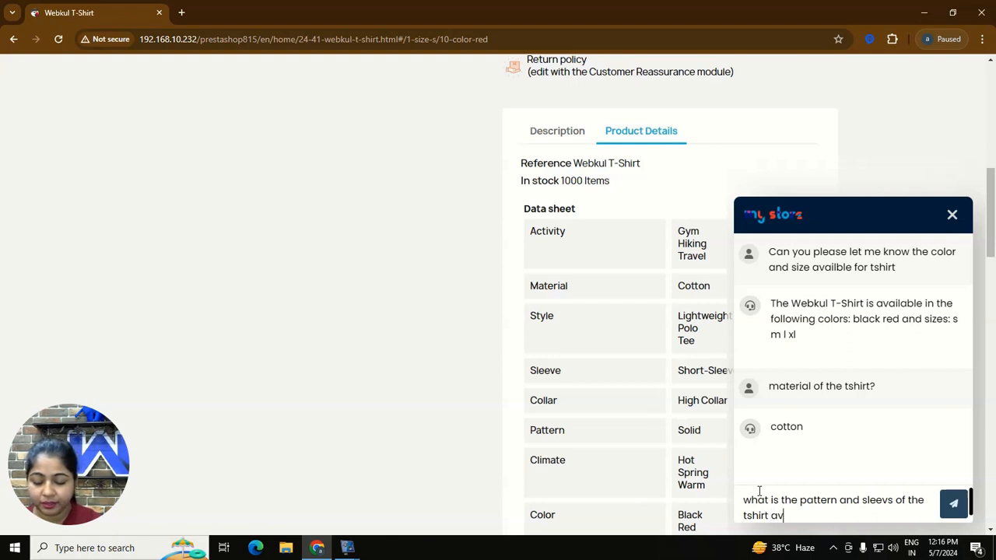
type("i")
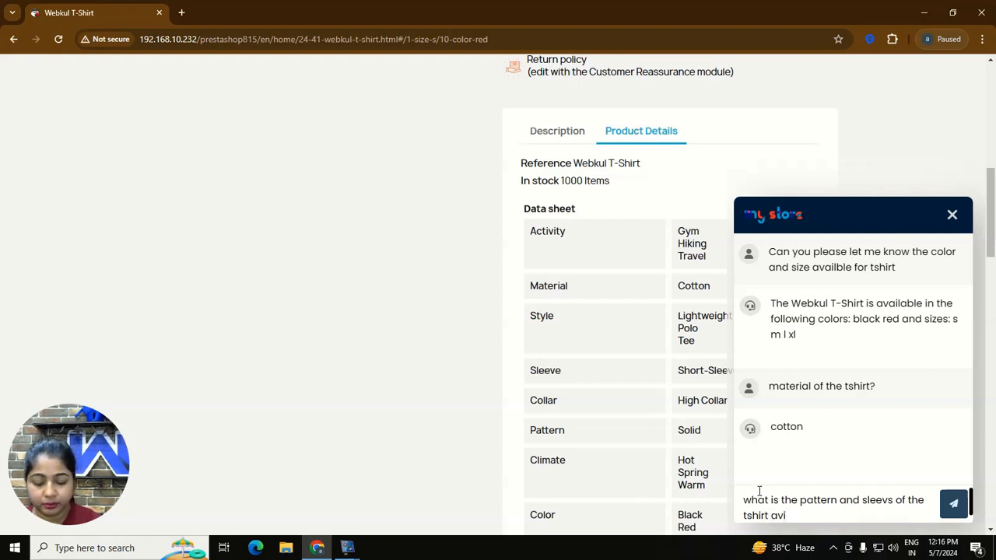
type("aible")
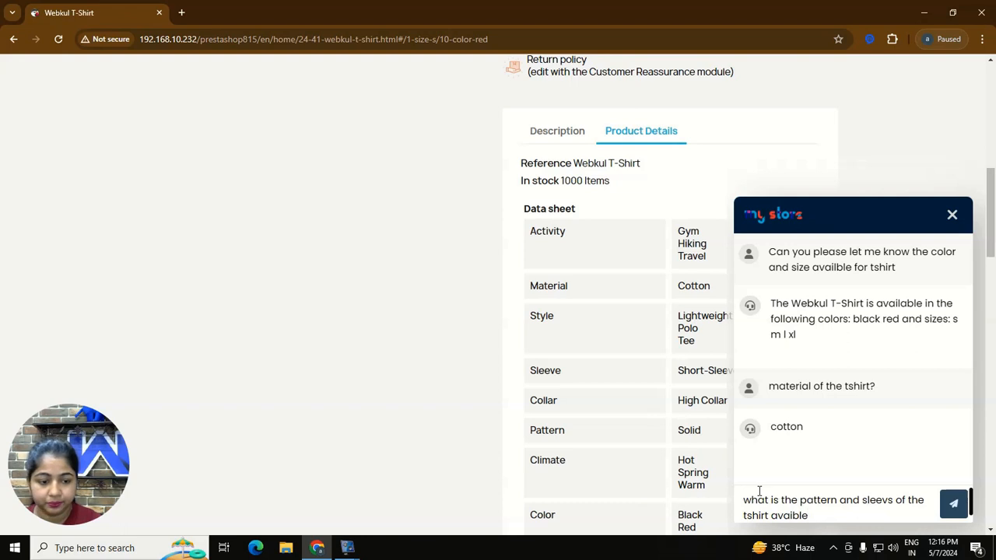
left_click(954, 504)
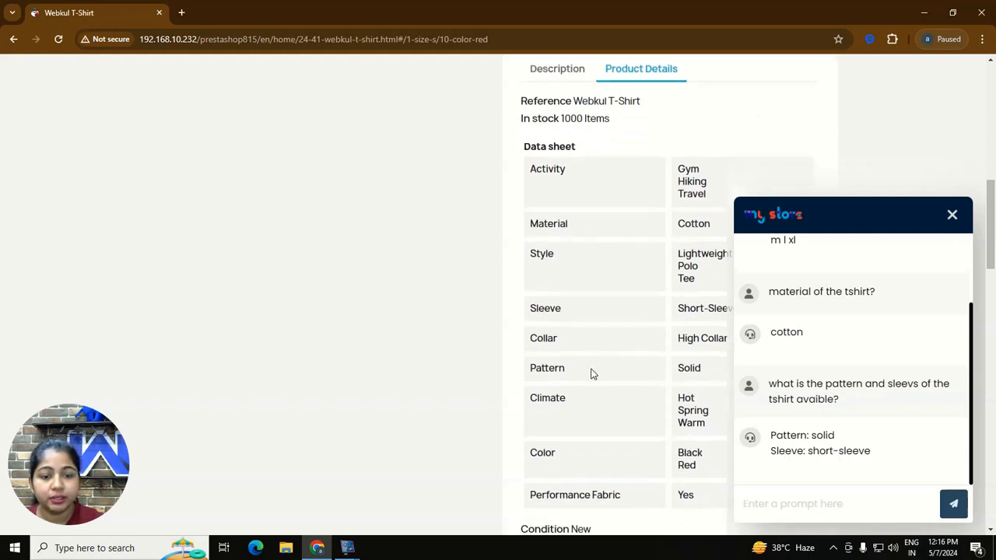
mouse_move(640, 400)
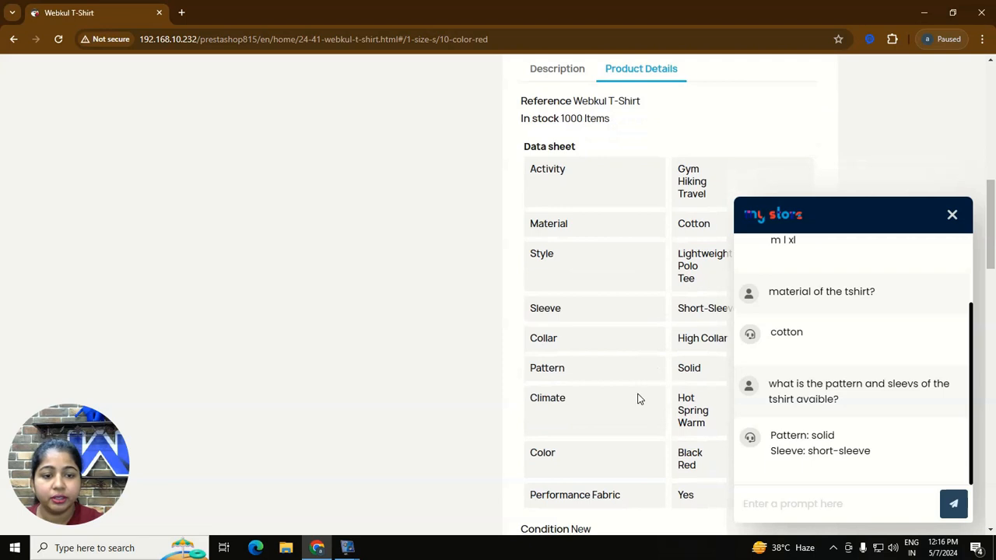